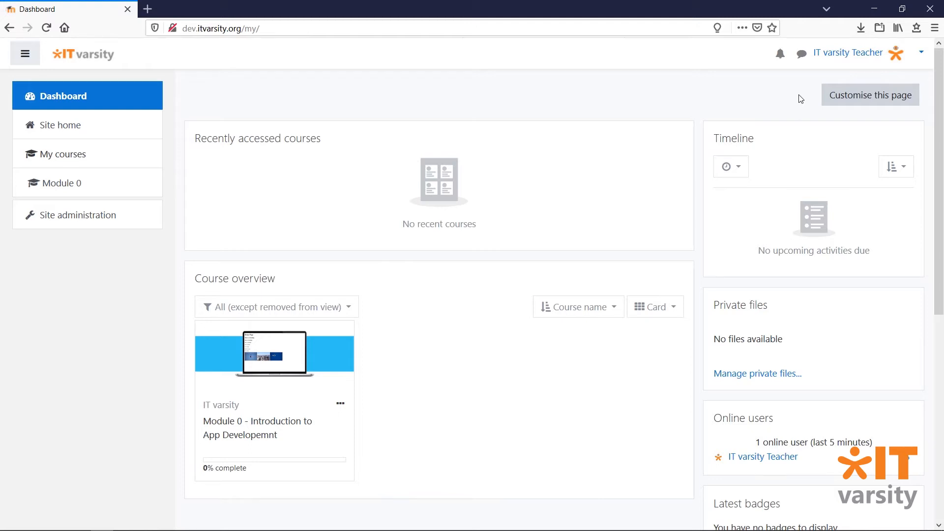
{"action": "mouse_move", "coordinate": [288, 199]}
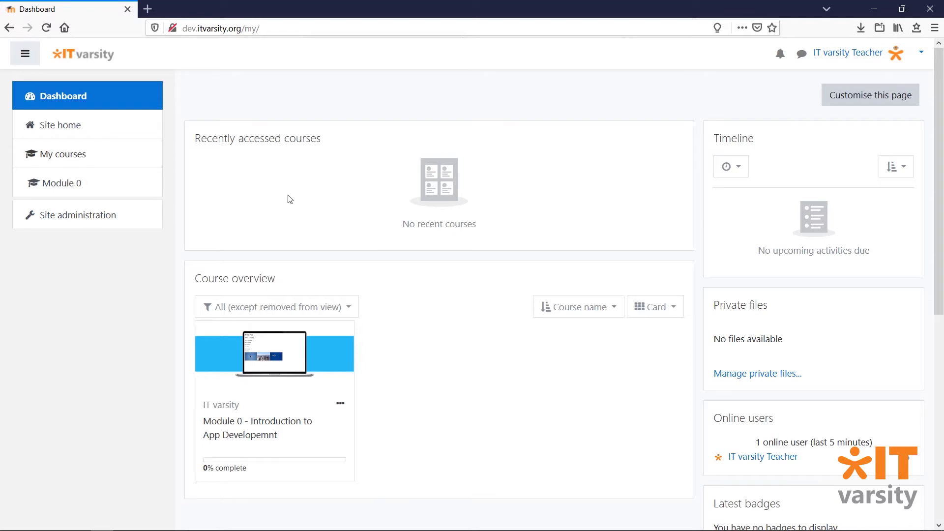
Step: Navigate from Site administration to the Users settings and select Cohorts under Accounts
{"action": "left_click", "coordinate": [78, 215]}
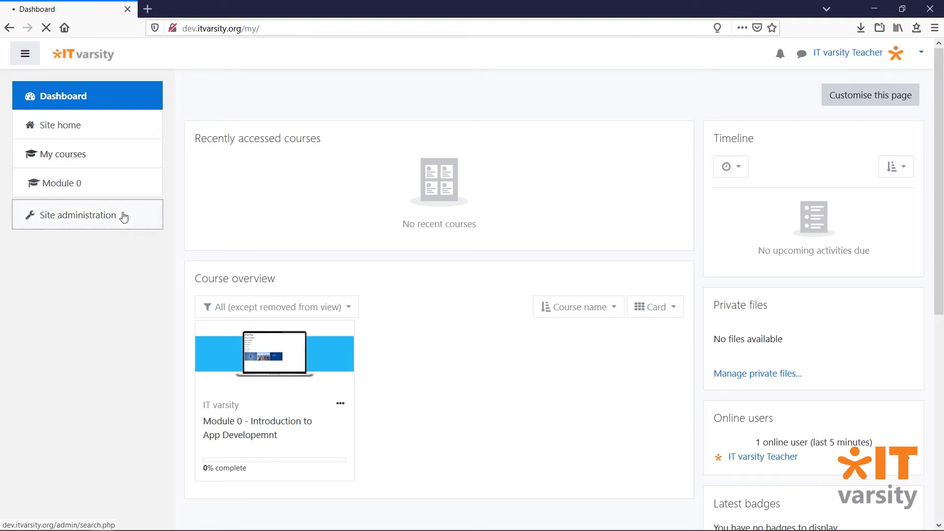
{"action": "left_click", "coordinate": [78, 215]}
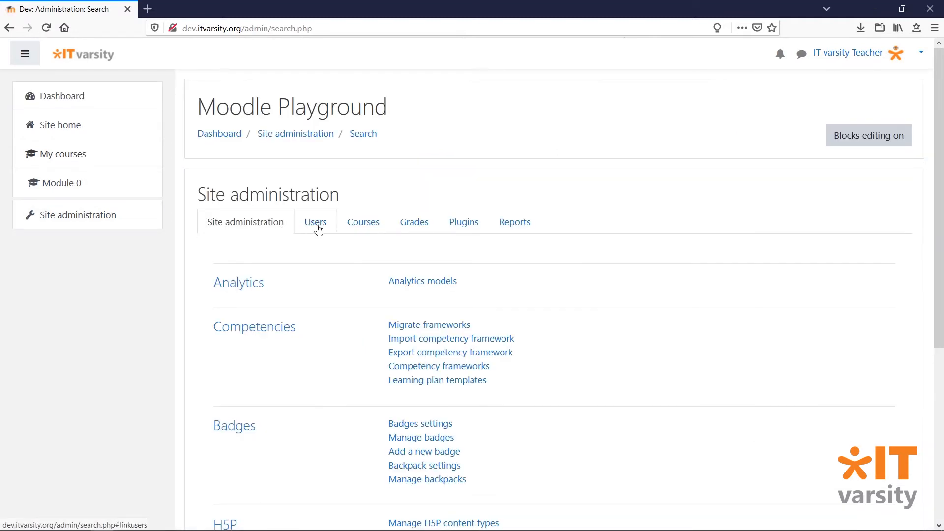
{"action": "left_click", "coordinate": [315, 222]}
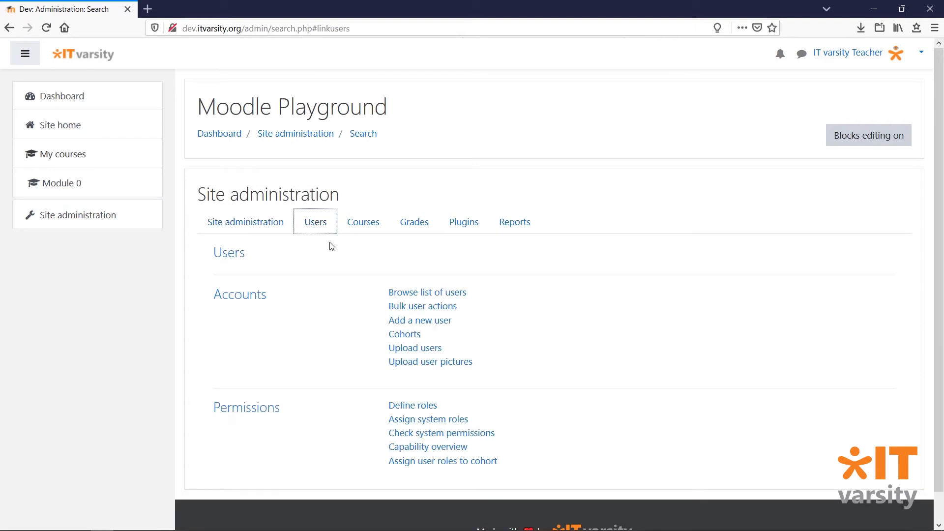
{"action": "left_click", "coordinate": [405, 335]}
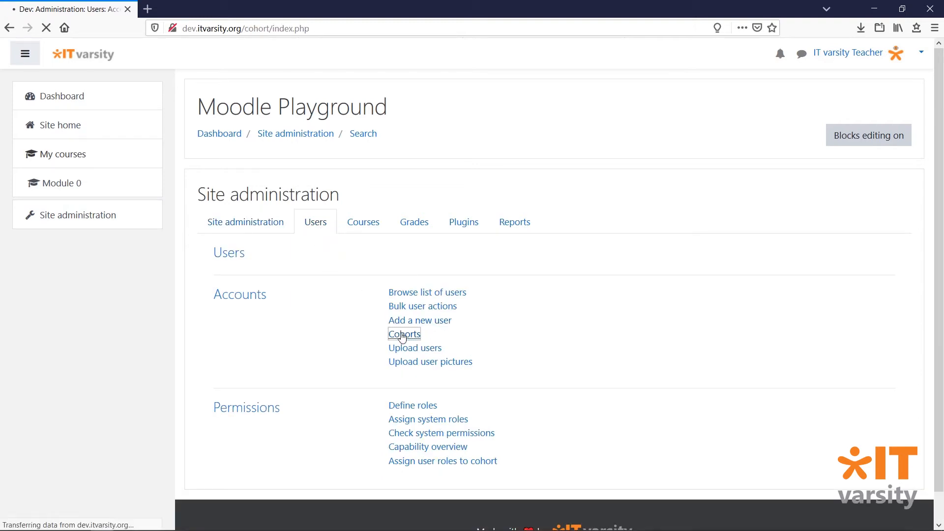
Step: Load the System cohorts page, which lists no cohorts yet
{"action": "left_click", "coordinate": [404, 335]}
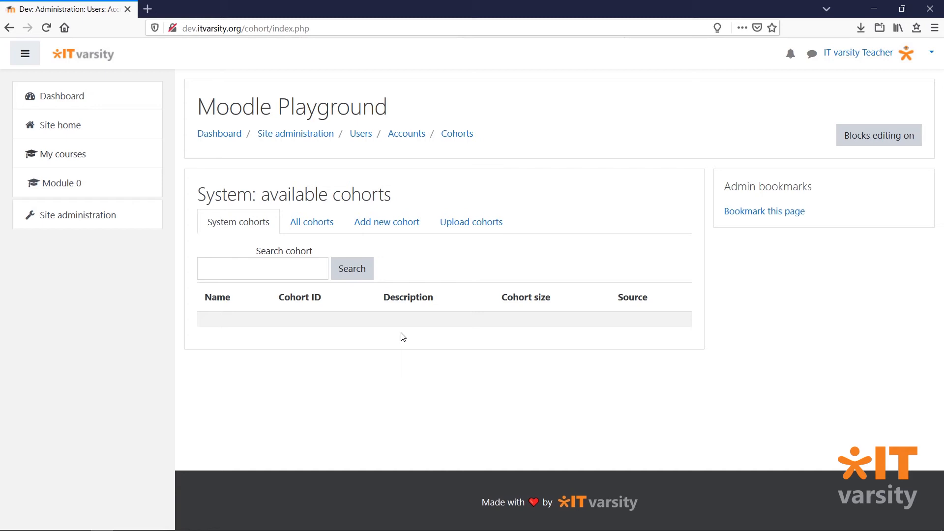
{"action": "mouse_move", "coordinate": [386, 222]}
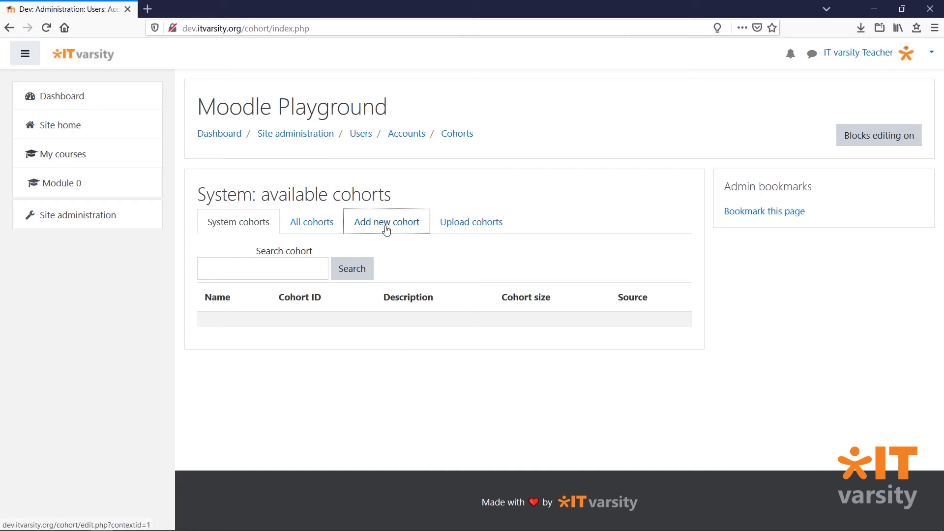
Step: Add a new system cohort named 'Class of 2020' and save it
{"action": "left_click", "coordinate": [386, 222]}
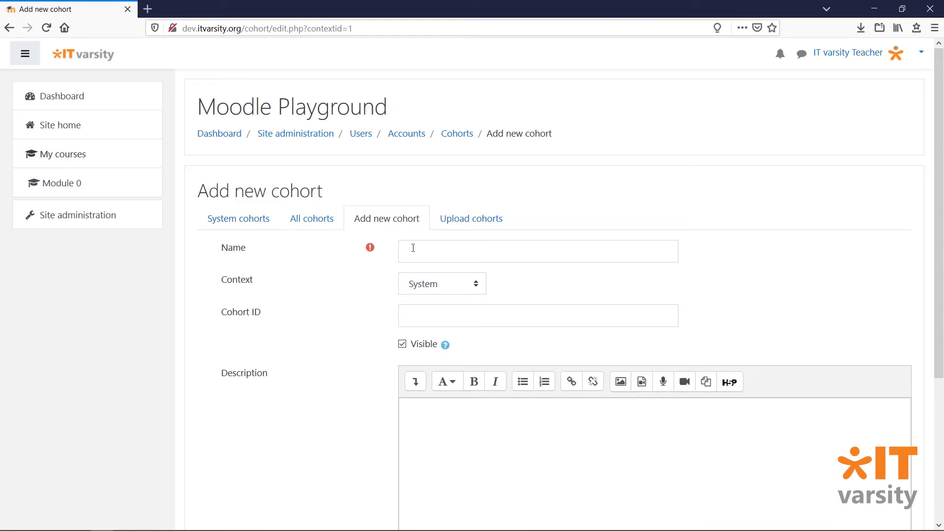
{"action": "left_click", "coordinate": [537, 251]}
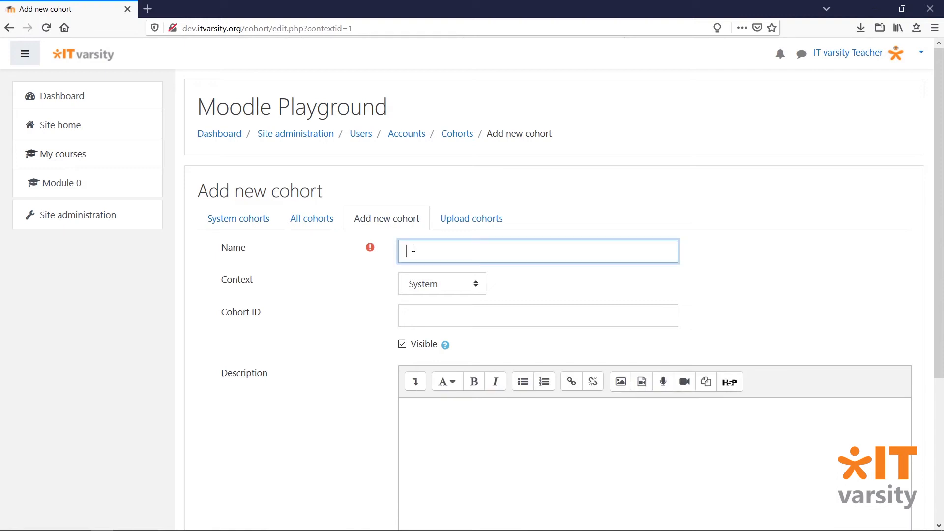
{"action": "type", "text": "Cal"}
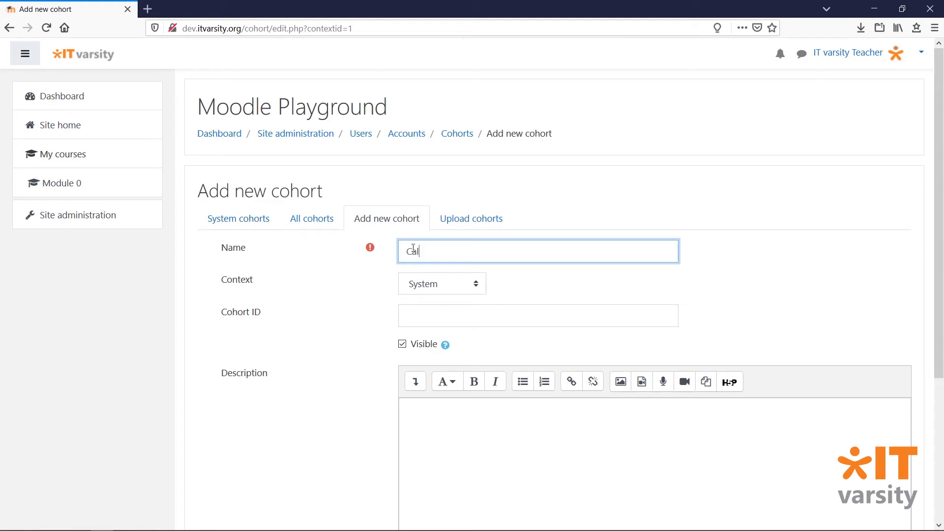
{"action": "scroll", "scroll_direction": "down", "scroll_amount": 3}
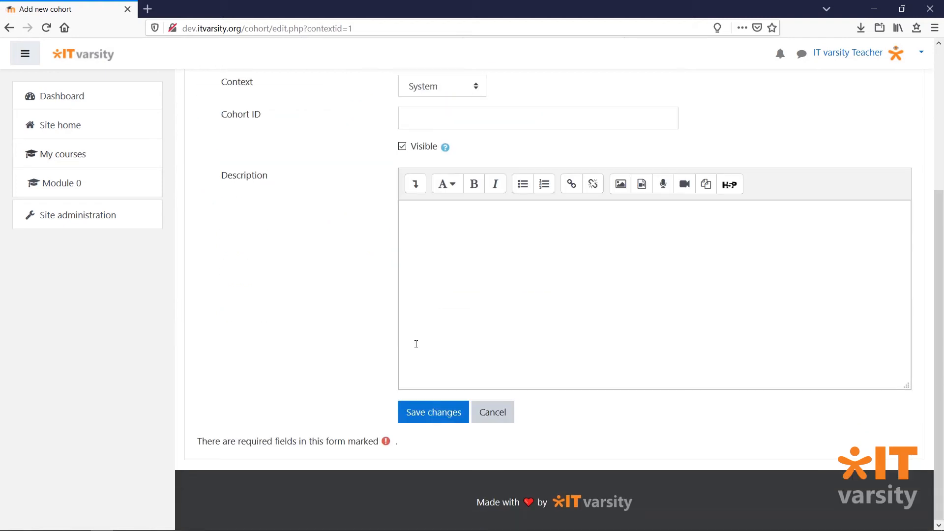
{"action": "left_click", "coordinate": [432, 412]}
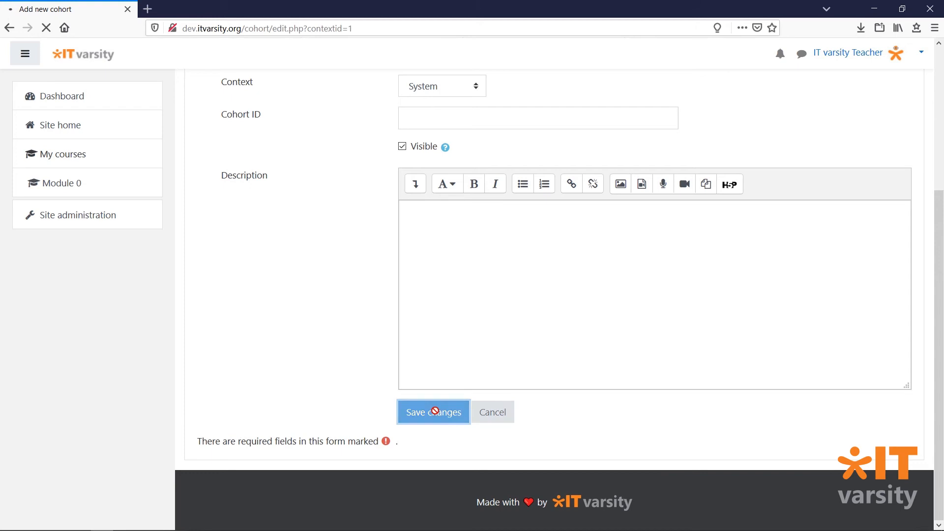
{"action": "left_click", "coordinate": [432, 412]}
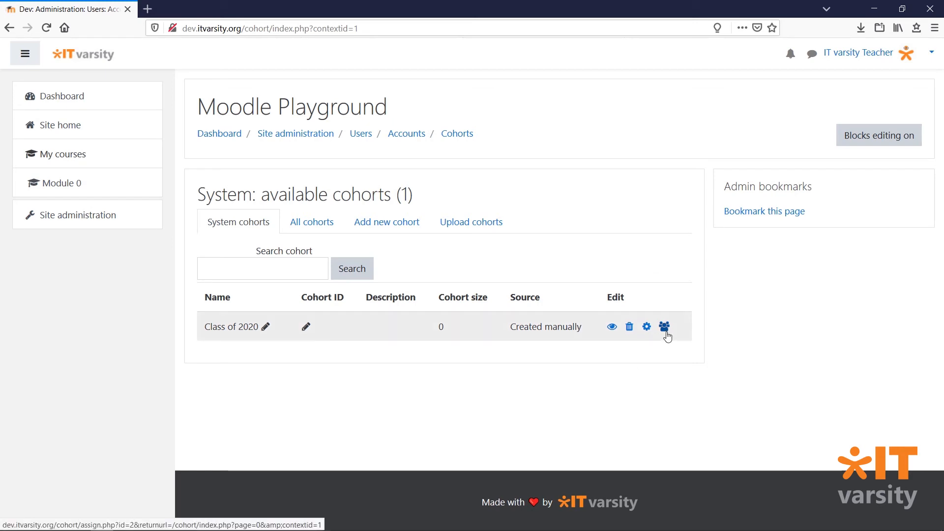
Step: Add Ralph Fiennes, Mark Hamill and Liam Neeson to the Class of 2020 cohort
{"action": "left_click", "coordinate": [665, 327]}
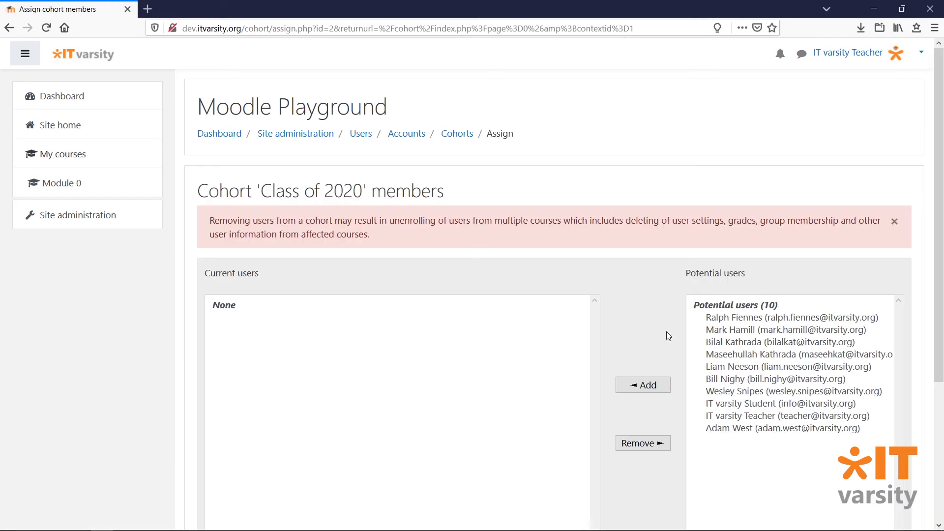
{"action": "left_click", "coordinate": [783, 317]}
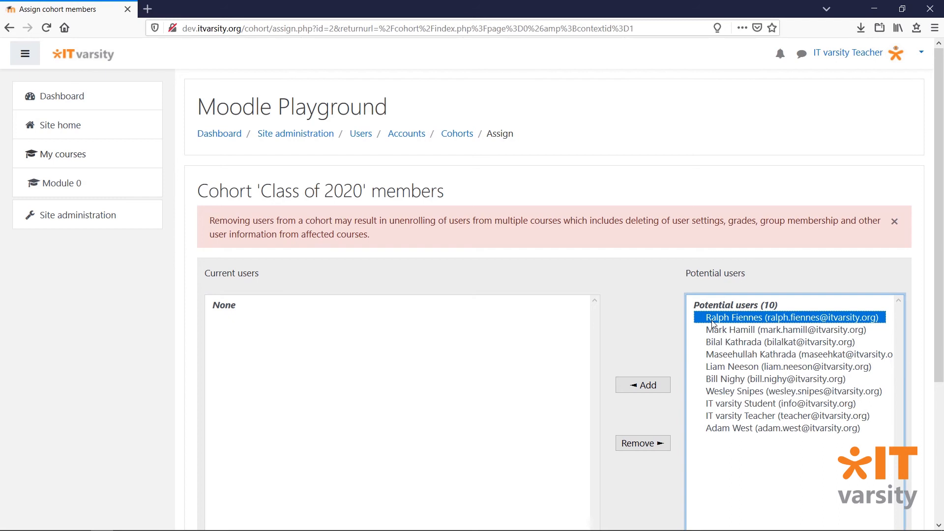
{"action": "scroll", "scroll_direction": "down", "scroll_amount": 3}
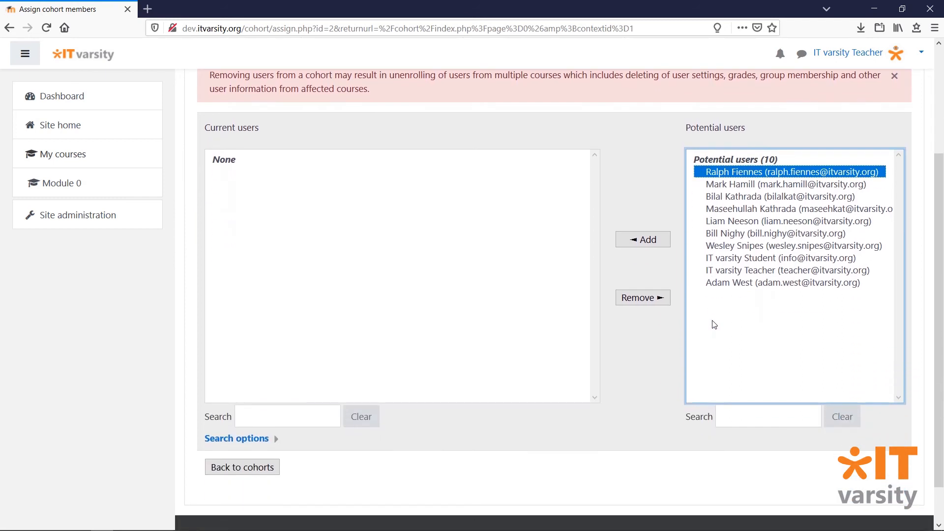
{"action": "left_click", "coordinate": [787, 183]}
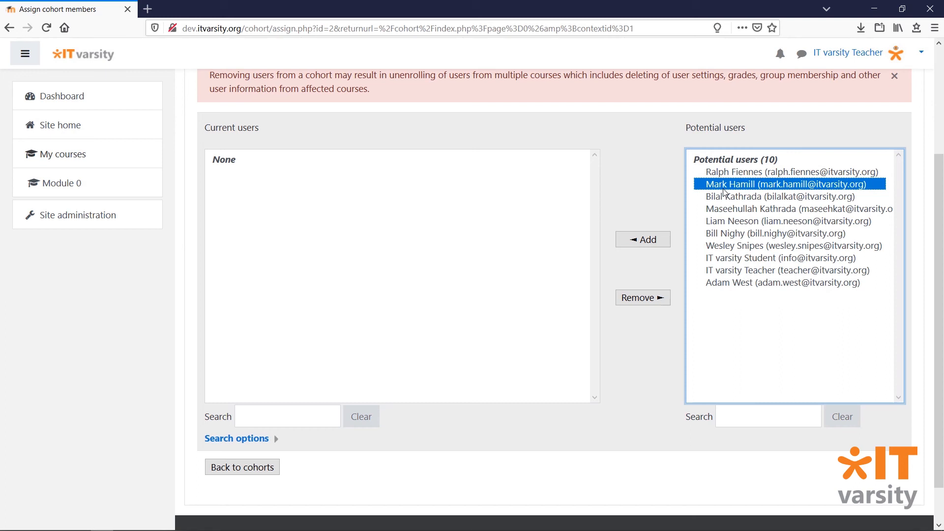
{"action": "left_click", "coordinate": [774, 171]}
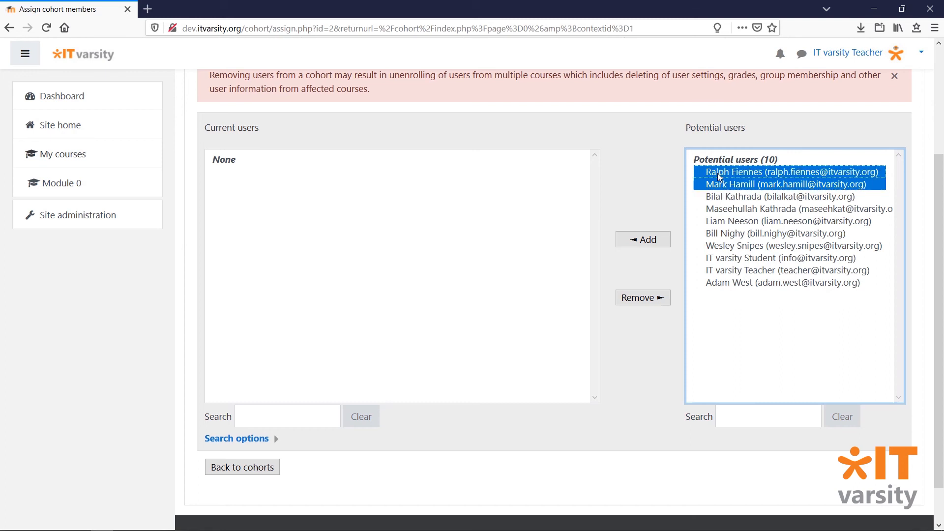
{"action": "left_click", "coordinate": [788, 221]}
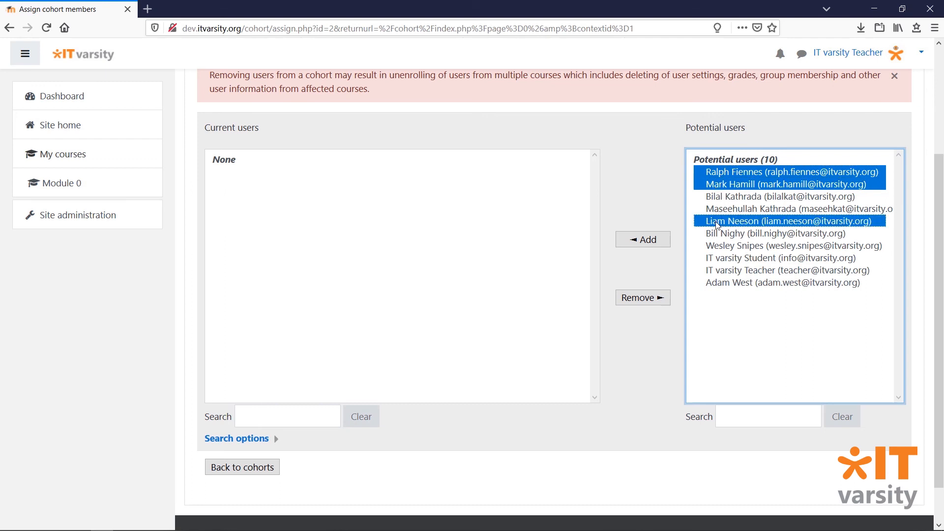
{"action": "mouse_move", "coordinate": [643, 240]}
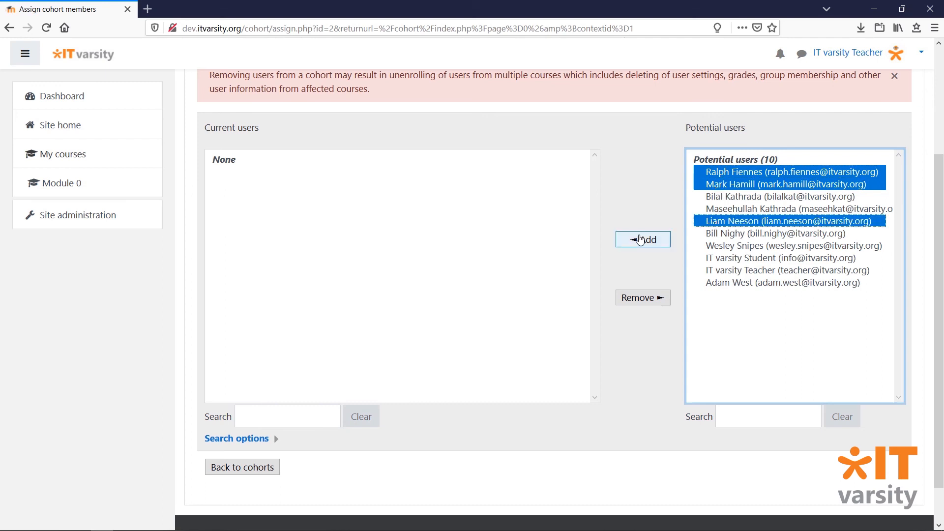
{"action": "left_click", "coordinate": [642, 239]}
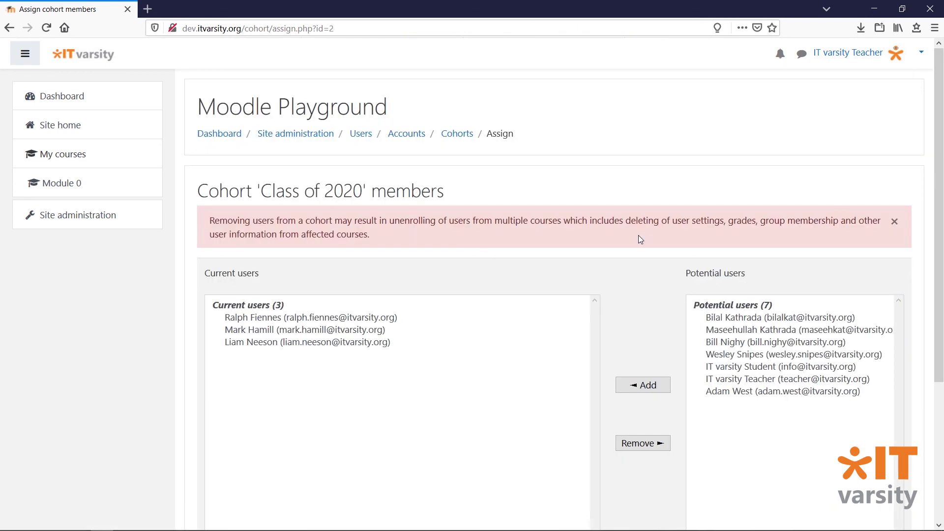